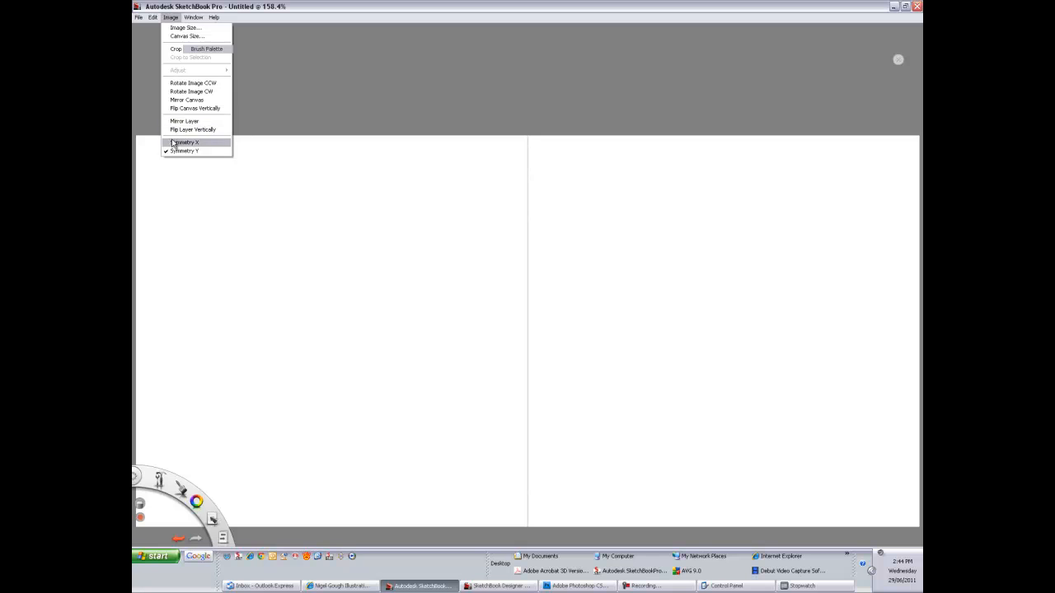
# Switch off symmetrical mirrored drawing so the canvas loses its centre mirror line
pyautogui.click(185, 142)
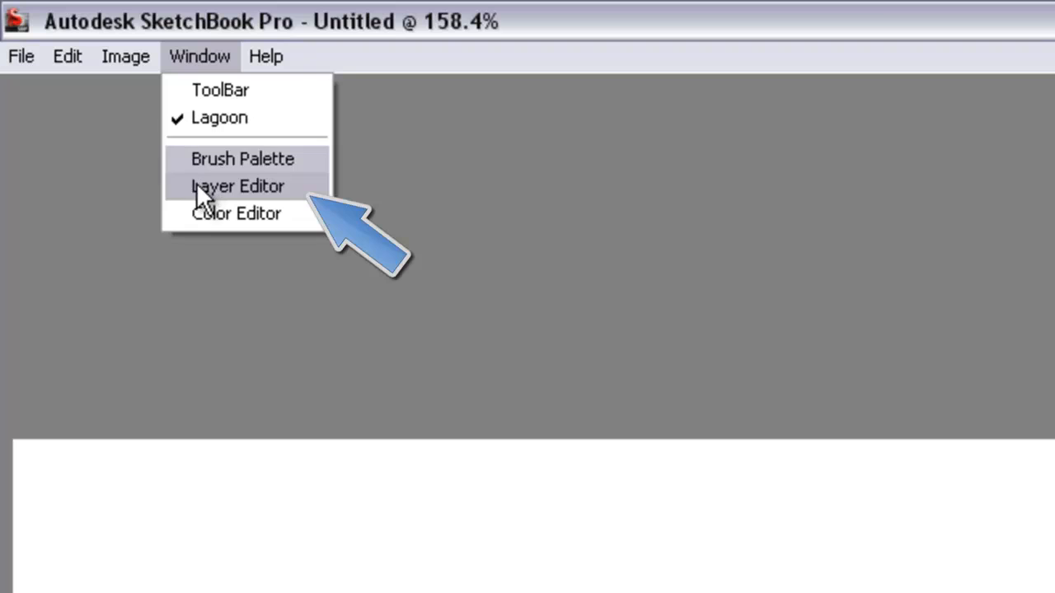
# Show the Layers panel, move it to the right, and add a new empty layer above Layer 04
pyautogui.click(237, 185)
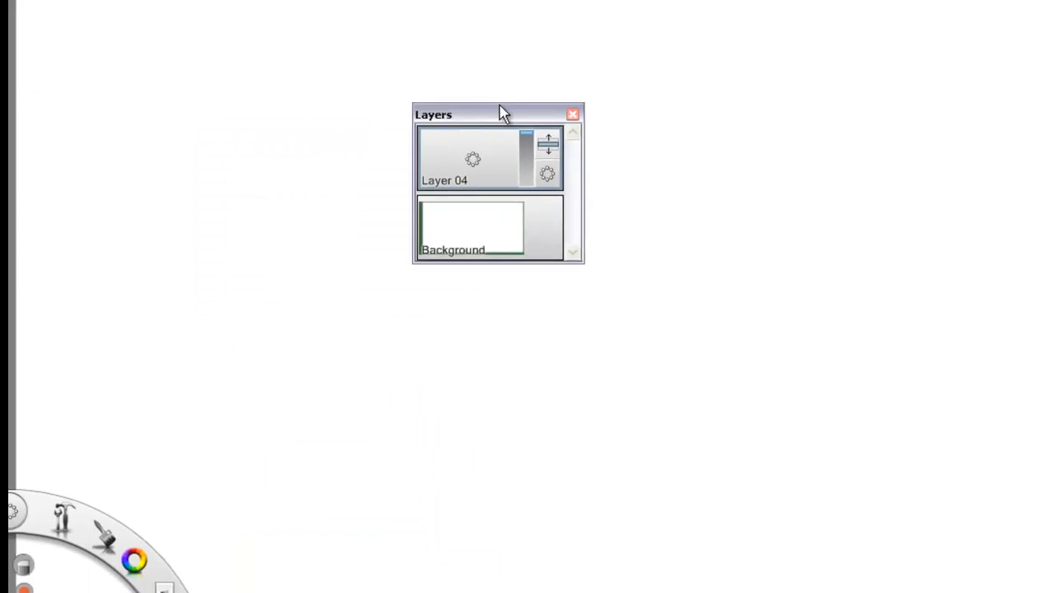
pyautogui.moveTo(499, 115); pyautogui.dragTo(878, 161)
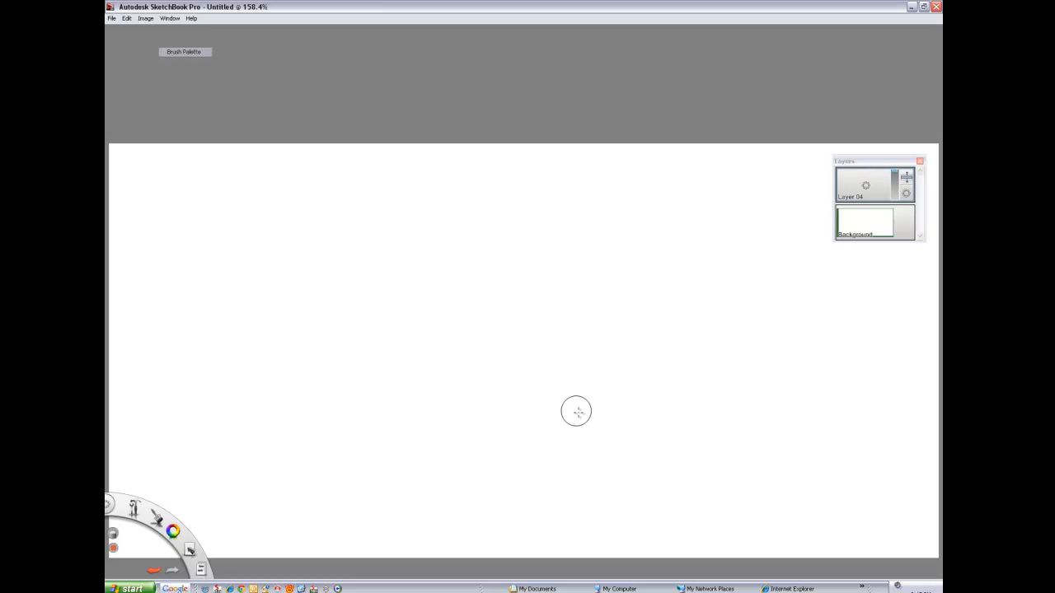
pyautogui.moveTo(885, 186)
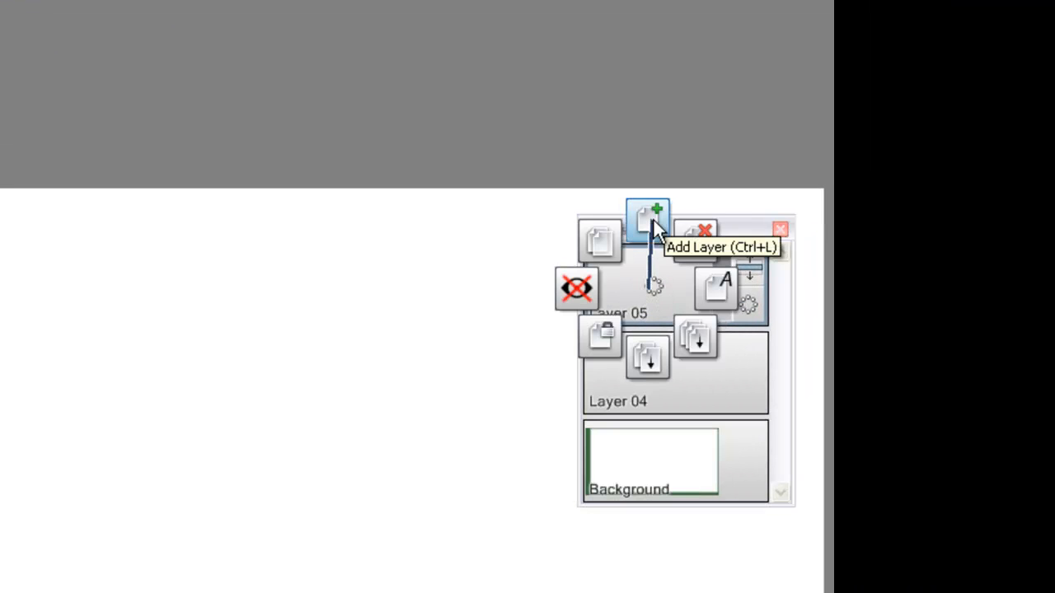
pyautogui.click(649, 216)
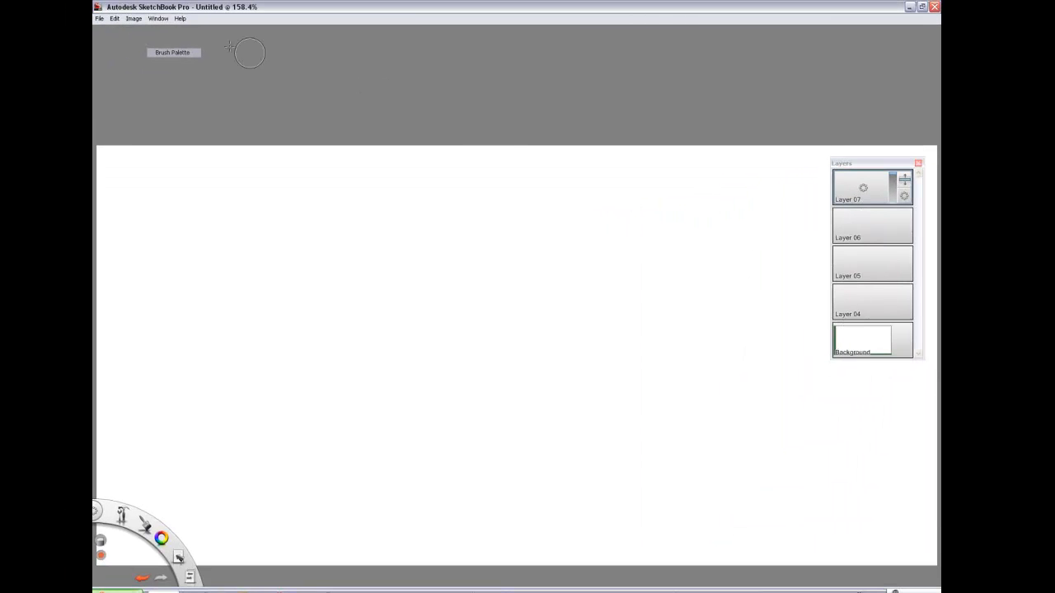
# Enable the ToolBar from the Window menu so it shows beside the layers panel
pyautogui.click(157, 18)
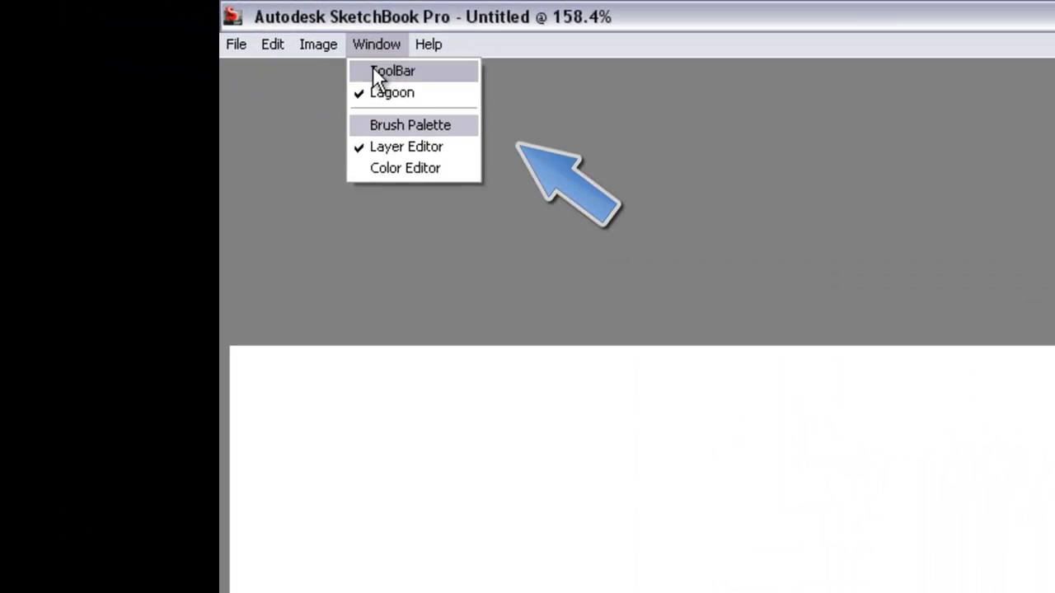
pyautogui.click(393, 71)
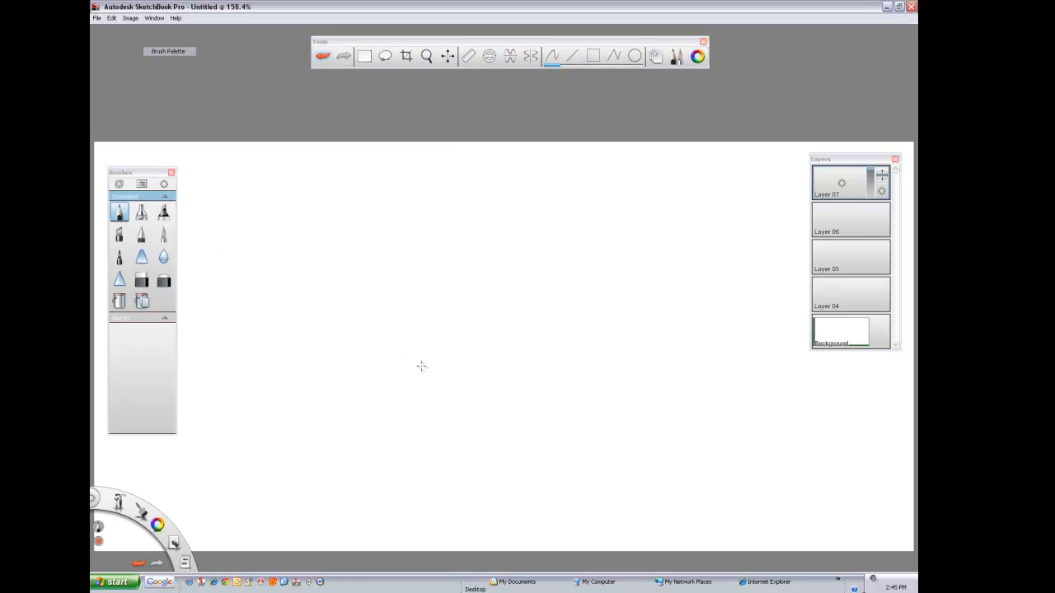
pyautogui.moveTo(314, 293)
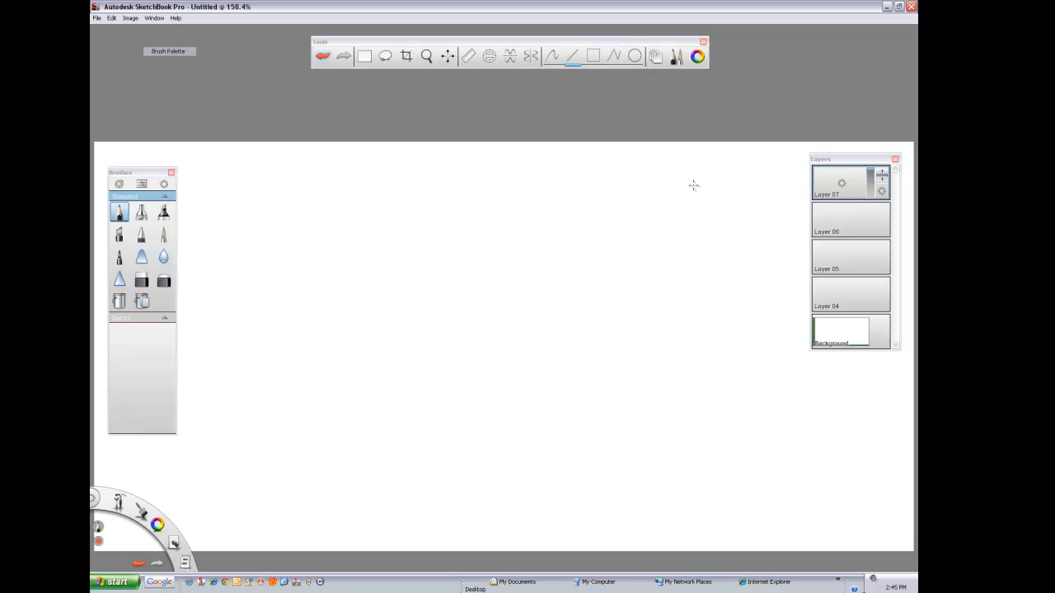
# Draw two thick orange vertical pencil strokes, shrink the pencil, and draw two thin lines beside them
pyautogui.moveTo(697, 183); pyautogui.dragTo(703, 472)
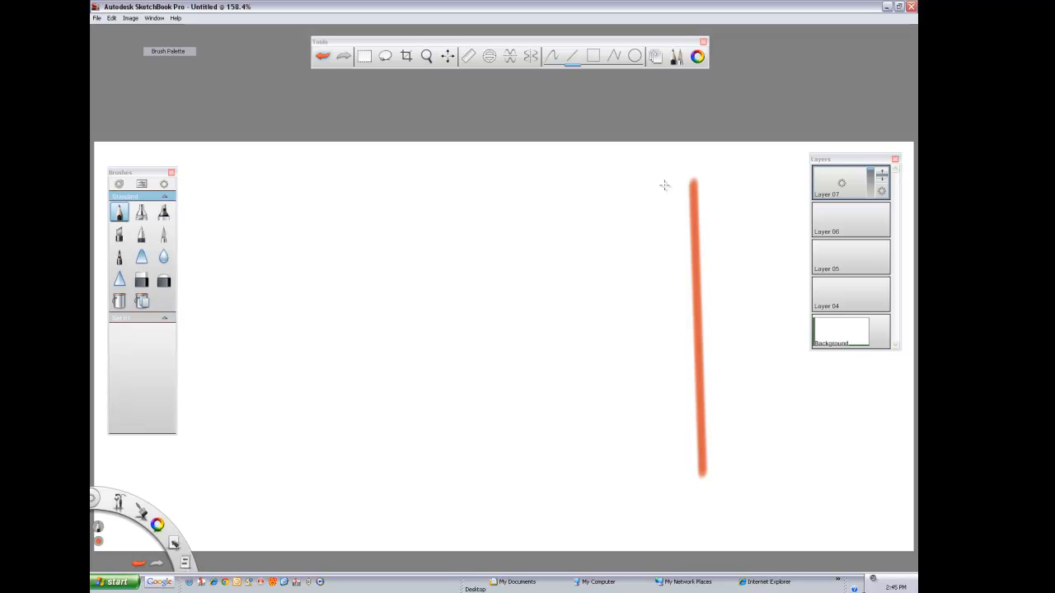
pyautogui.moveTo(672, 183); pyautogui.dragTo(678, 477)
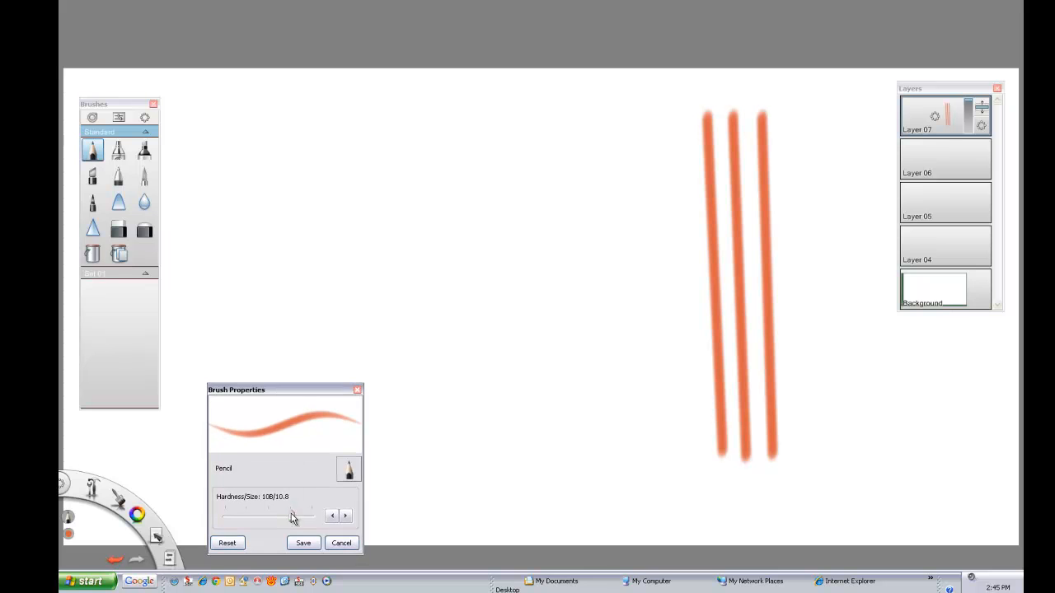
pyautogui.moveTo(293, 517); pyautogui.dragTo(243, 517)
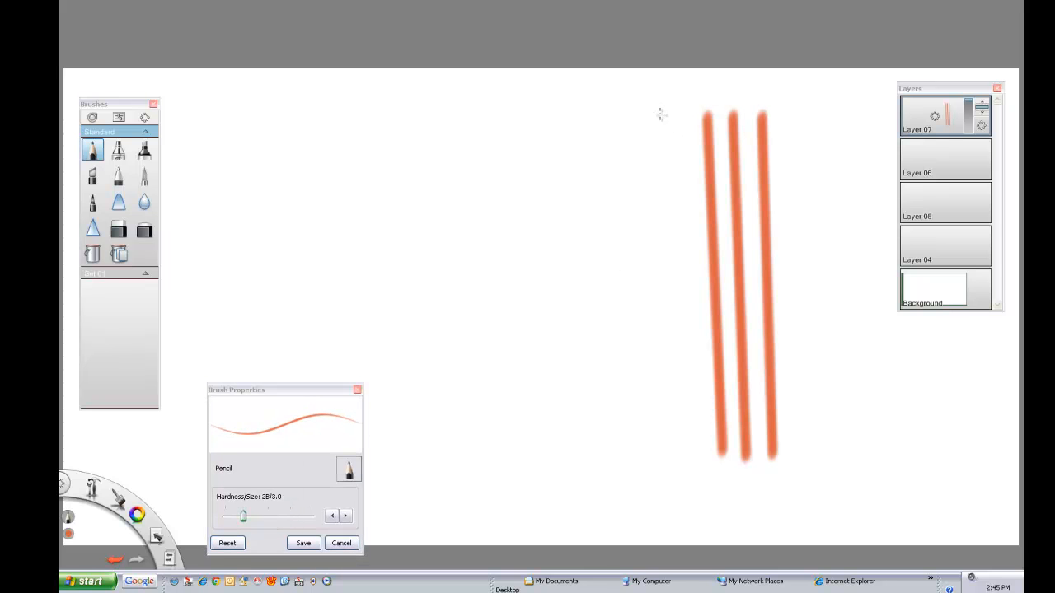
pyautogui.moveTo(659, 116); pyautogui.dragTo(658, 460)
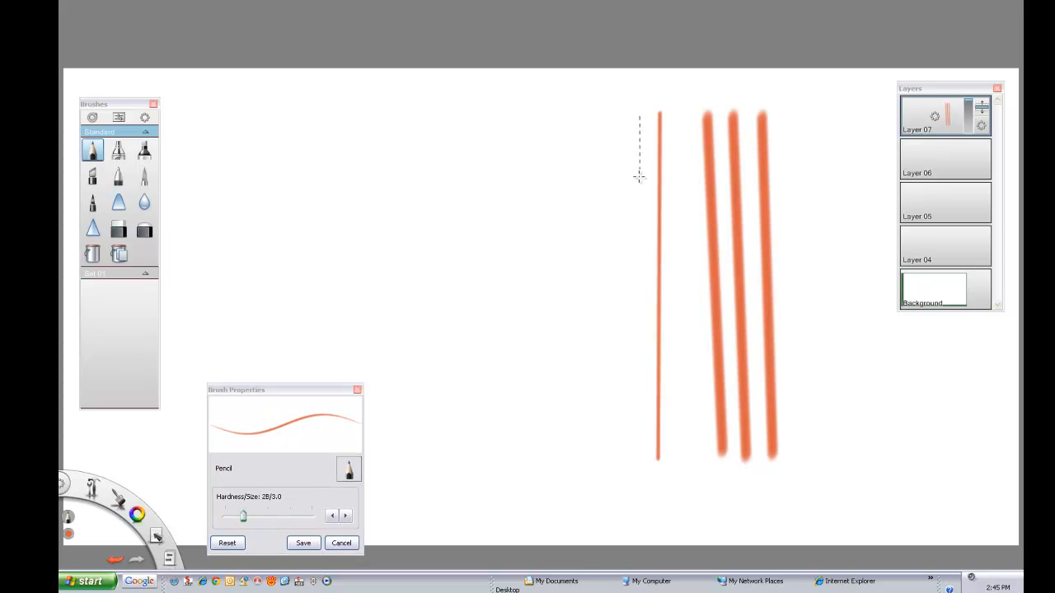
pyautogui.moveTo(640, 118); pyautogui.dragTo(622, 452)
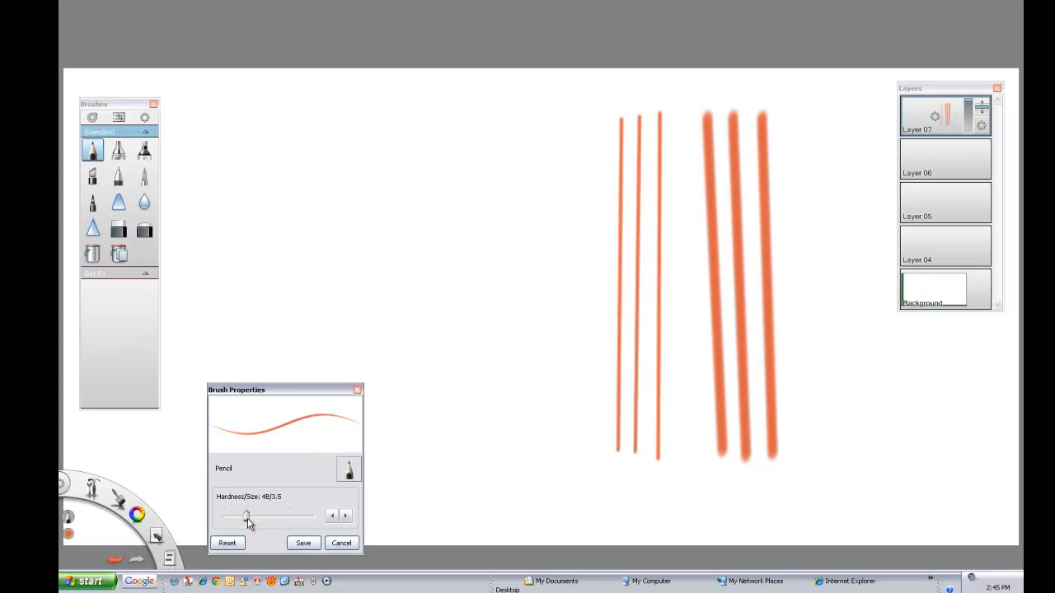
# Enlarge the pencil again, draw thick strokes left of the thin lines, then choose the ballpoint pen
pyautogui.moveTo(247, 515); pyautogui.dragTo(294, 515)
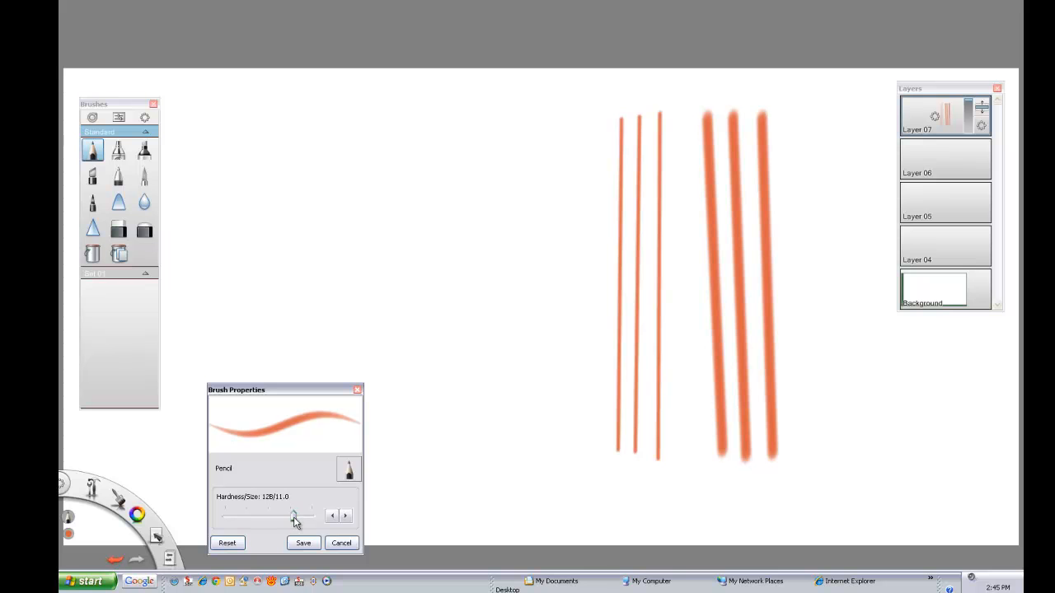
pyautogui.moveTo(295, 516); pyautogui.dragTo(295, 516)
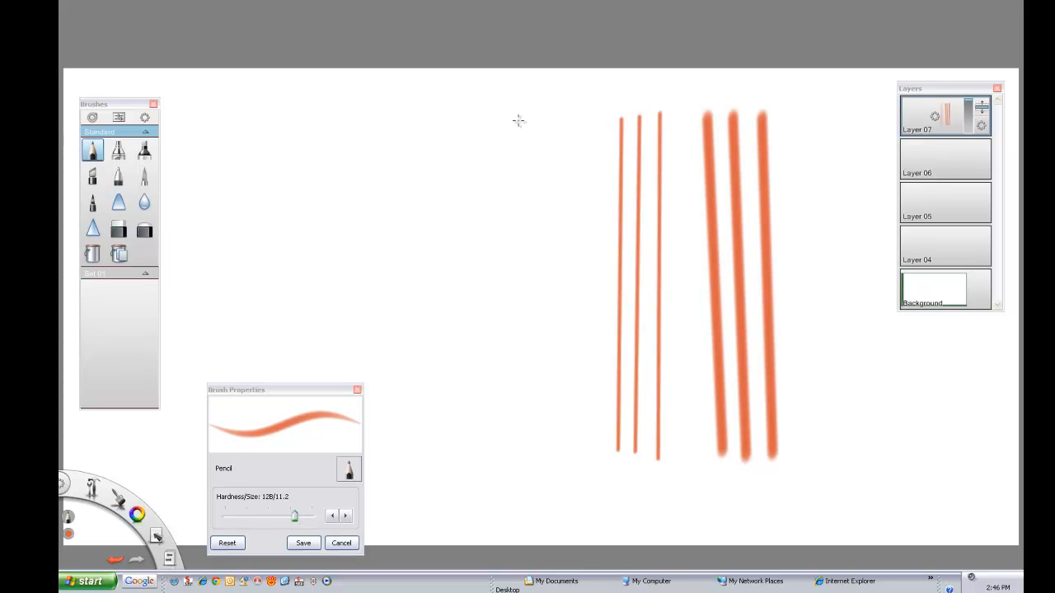
pyautogui.moveTo(519, 111); pyautogui.dragTo(532, 482)
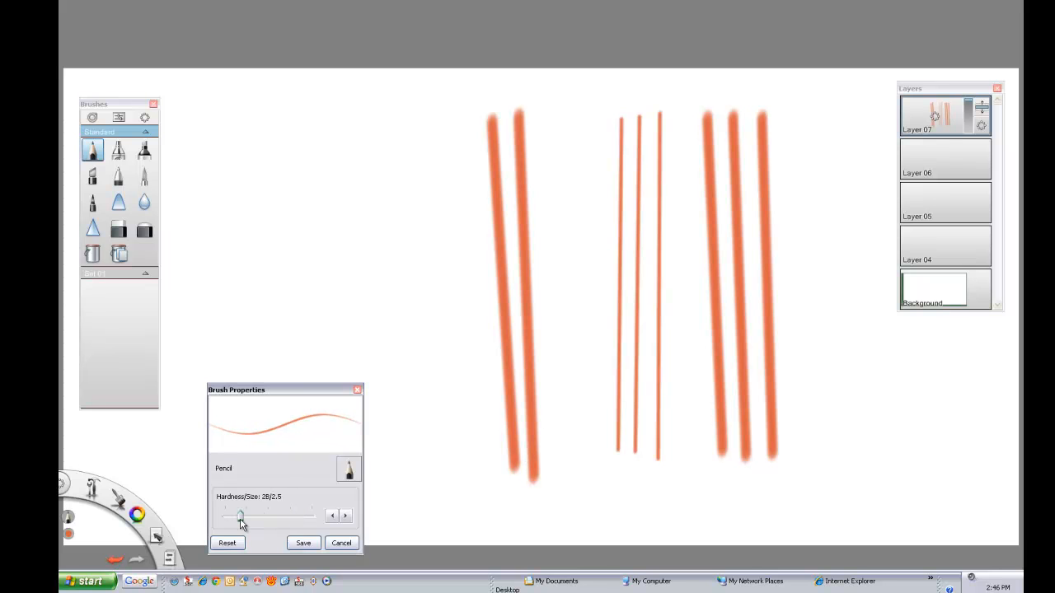
pyautogui.click(118, 176)
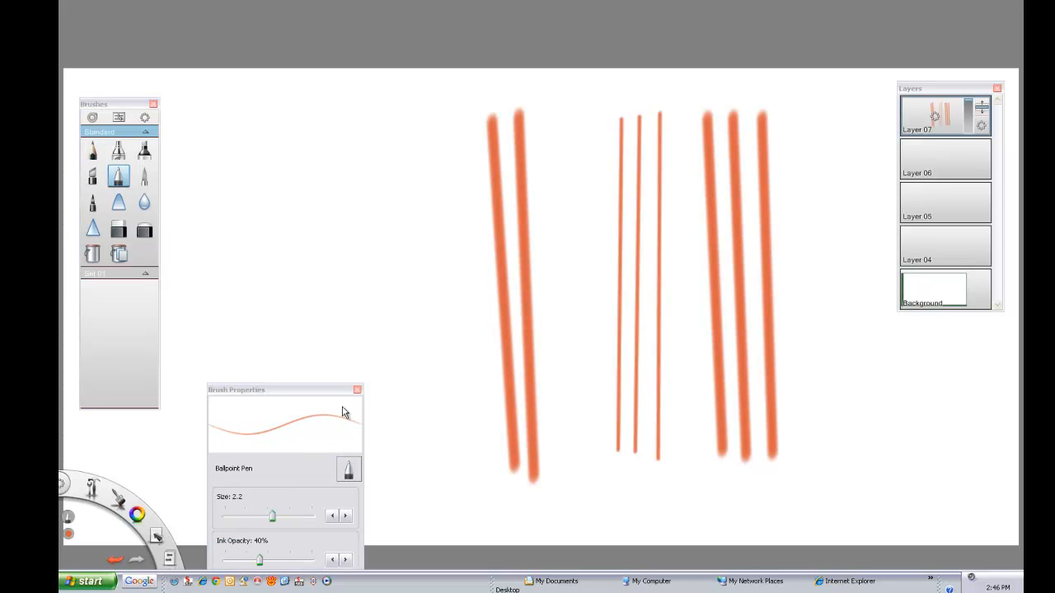
# Hide Layer 07, make Layer 06 active, and raise the ballpoint pen size to 3.5
pyautogui.click(931, 115)
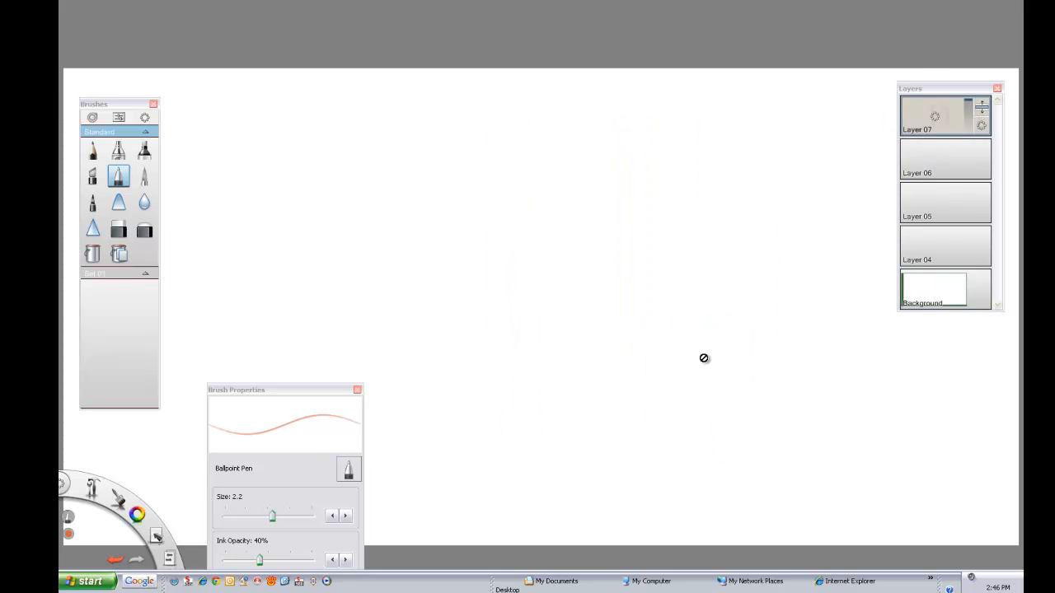
pyautogui.moveTo(937, 174)
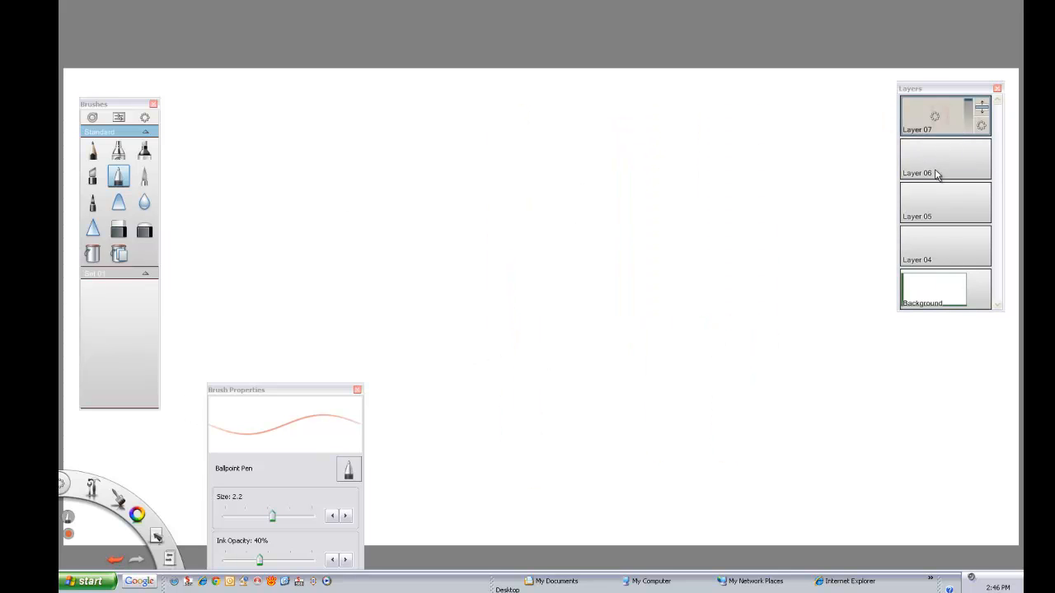
pyautogui.click(945, 160)
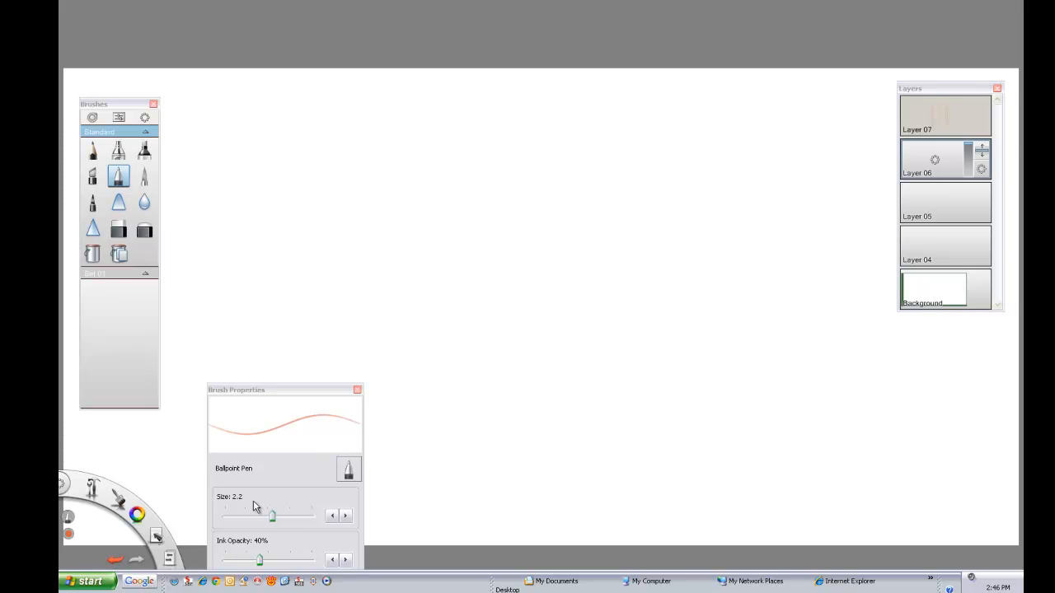
pyautogui.moveTo(272, 515); pyautogui.dragTo(259, 515)
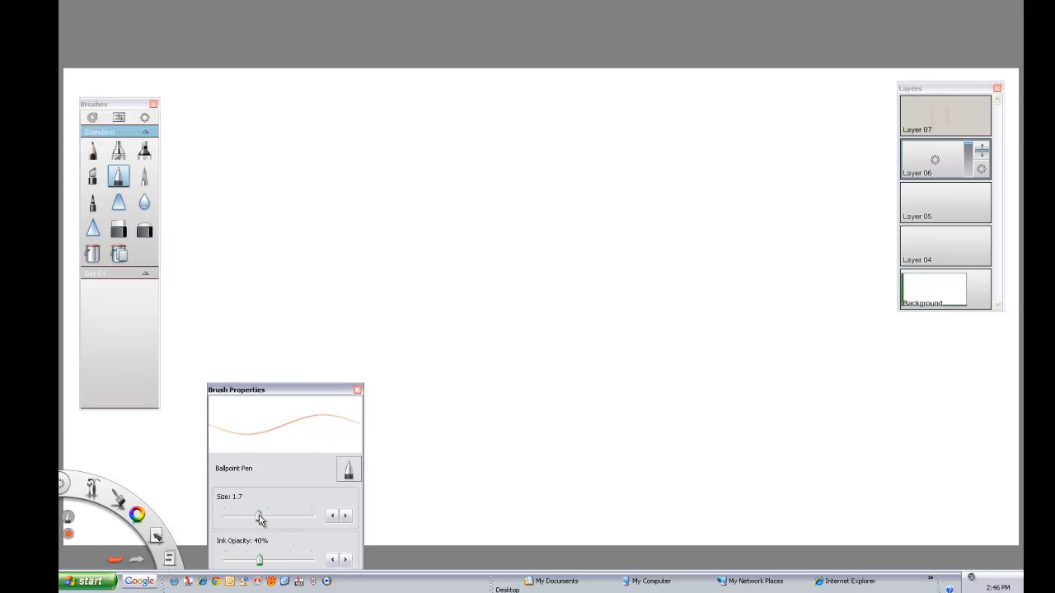
pyautogui.moveTo(260, 515); pyautogui.dragTo(274, 515)
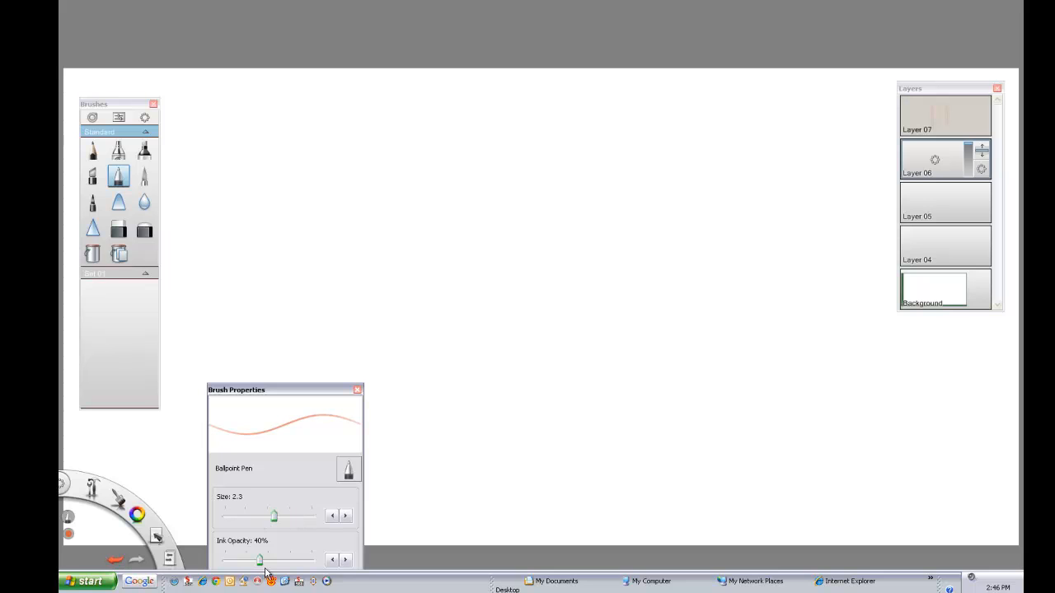
pyautogui.moveTo(260, 560); pyautogui.dragTo(313, 561)
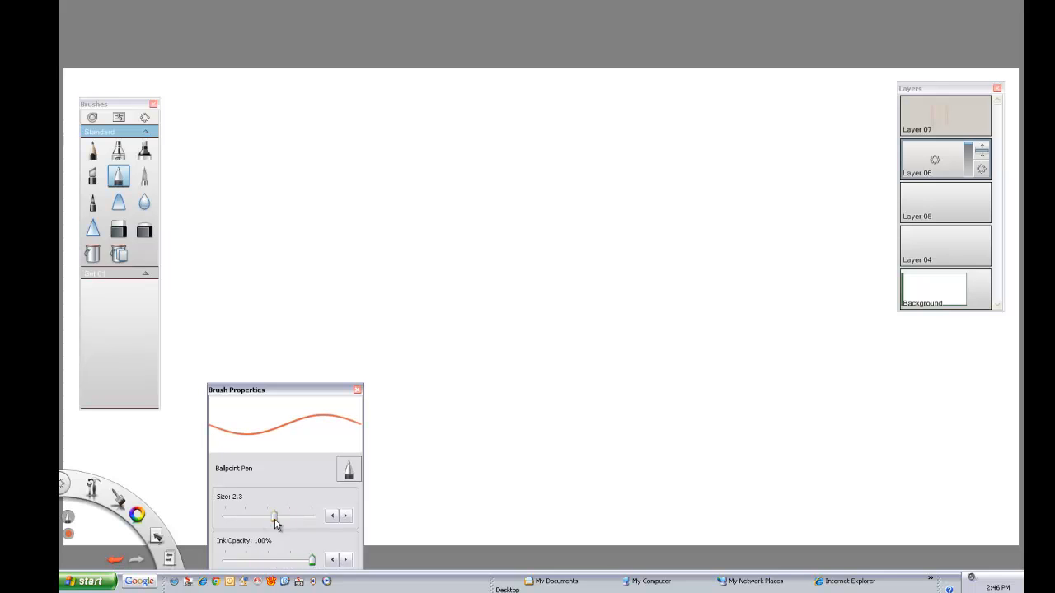
pyautogui.moveTo(275, 515); pyautogui.dragTo(301, 516)
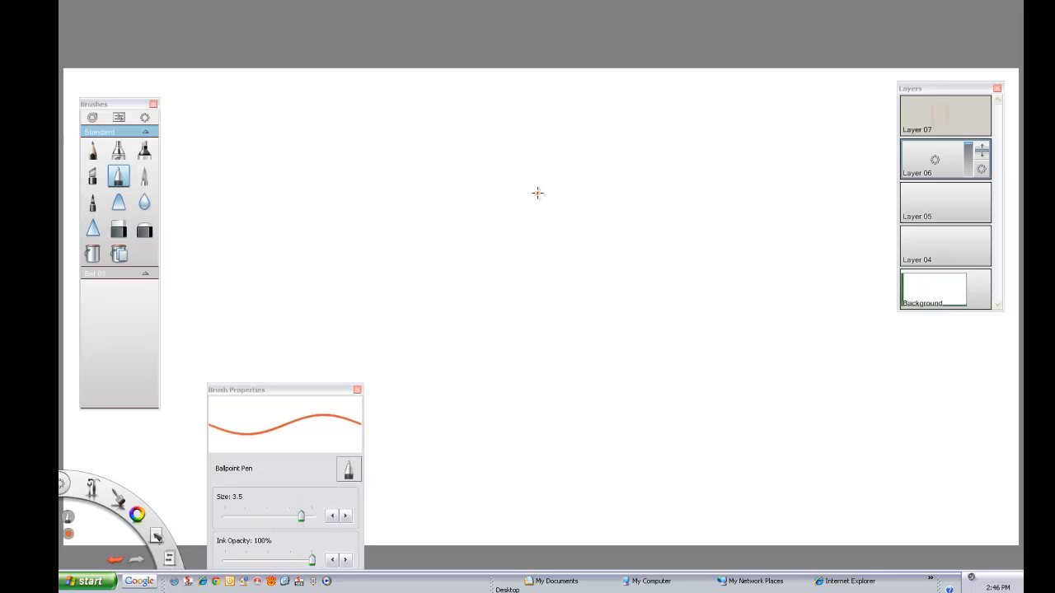
# Draw three vertical and two horizontal orange pen lines crossing each other, then choose the hard eraser
pyautogui.moveTo(616, 113); pyautogui.dragTo(622, 431)
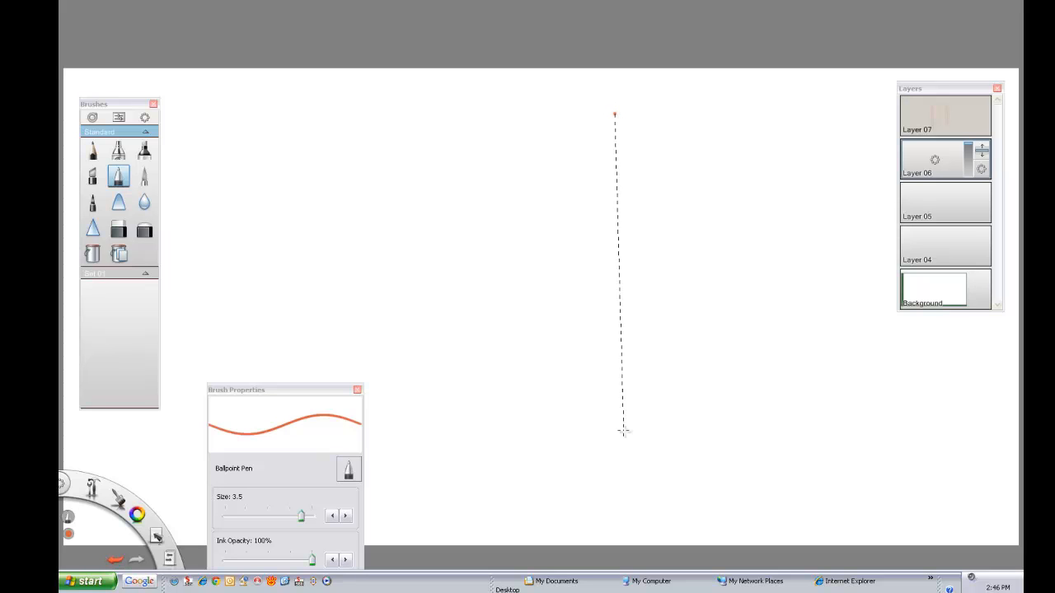
pyautogui.moveTo(615, 114); pyautogui.dragTo(623, 470)
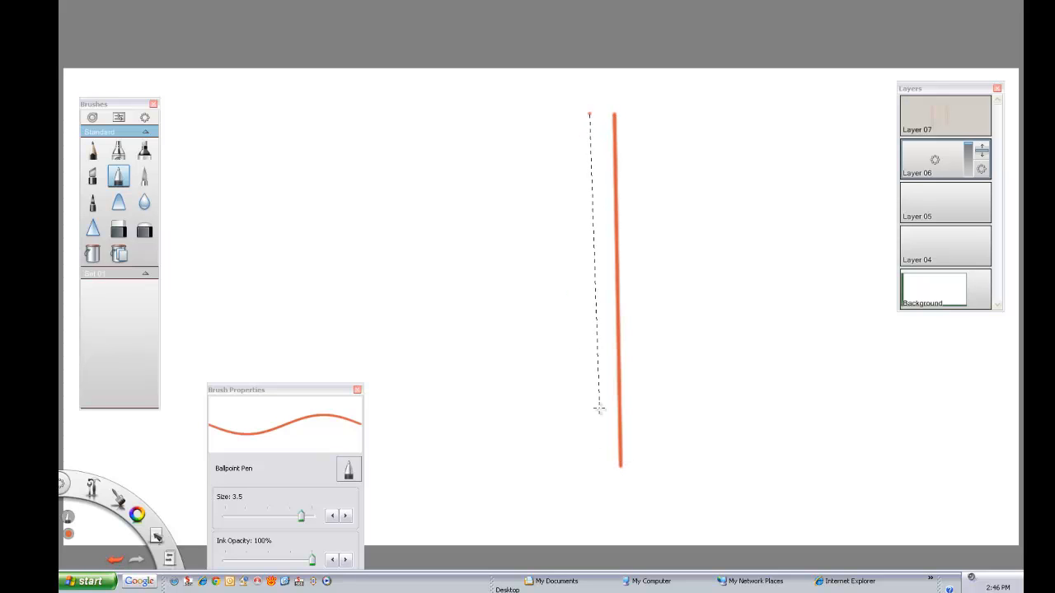
pyautogui.moveTo(589, 116); pyautogui.dragTo(598, 461)
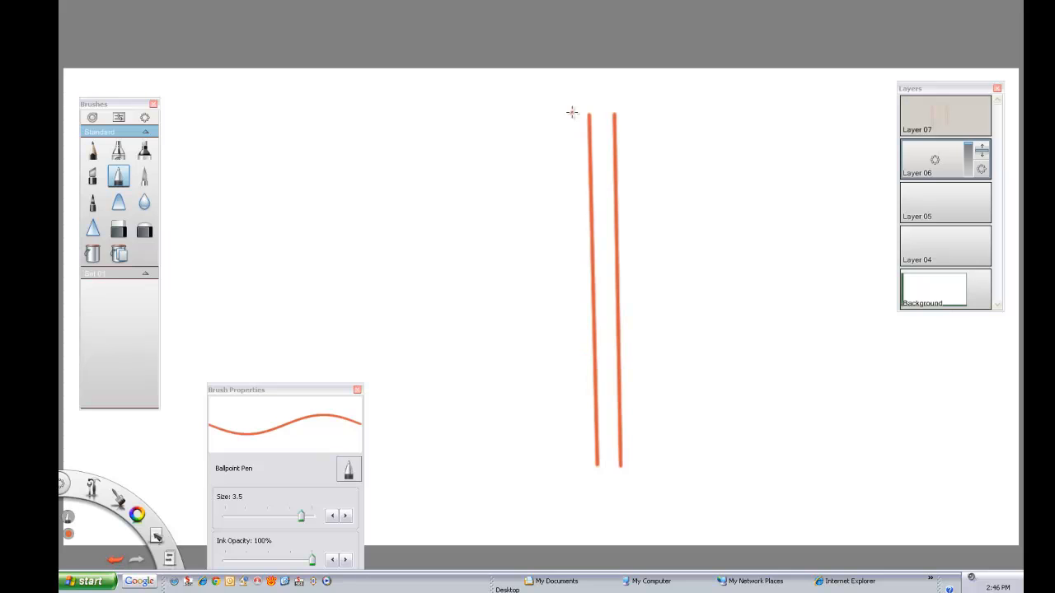
pyautogui.moveTo(581, 115); pyautogui.dragTo(581, 466)
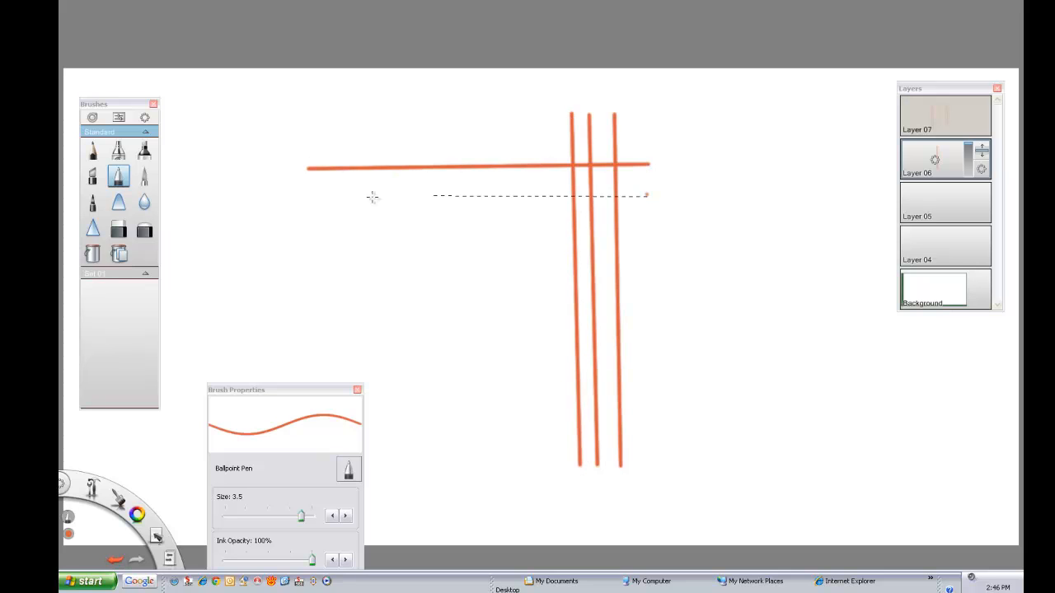
pyautogui.moveTo(307, 205); pyautogui.dragTo(648, 199)
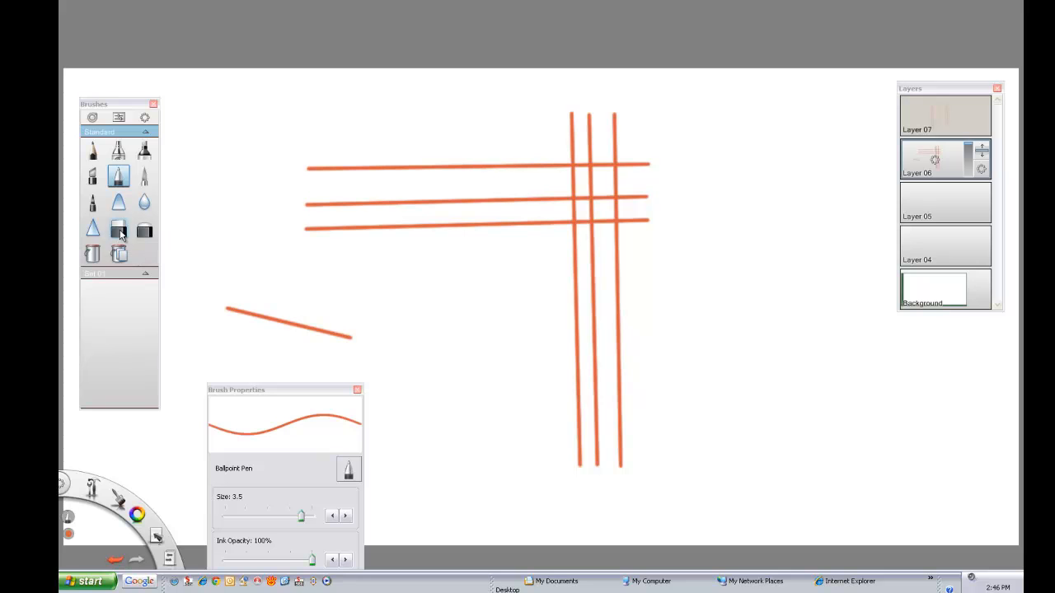
pyautogui.click(118, 228)
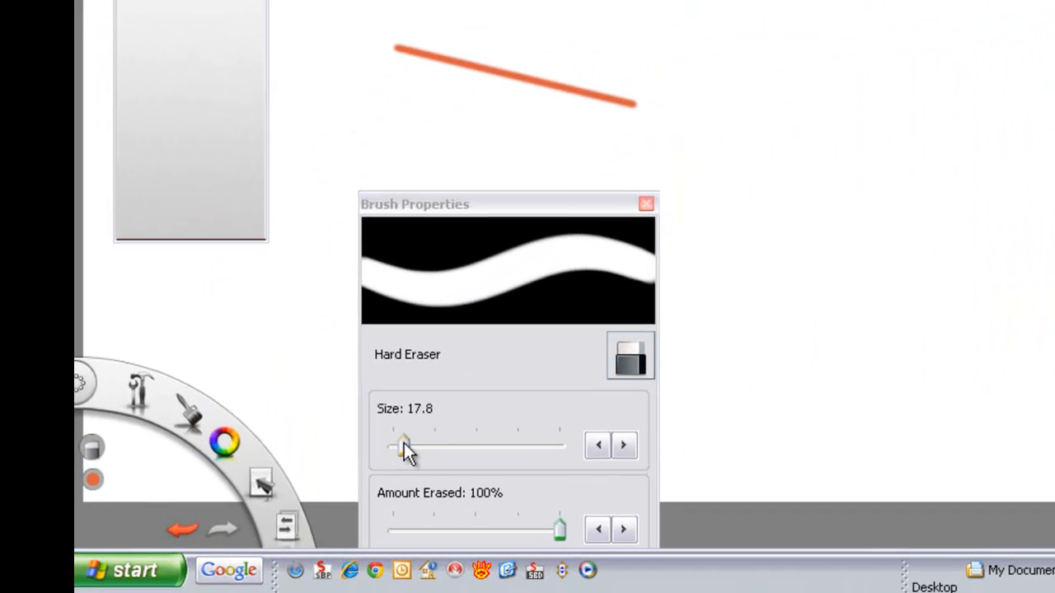
# Enlarge the hard eraser to about 56 and erase the diagonal stroke and overhanging line ends
pyautogui.moveTo(403, 445); pyautogui.dragTo(412, 445)
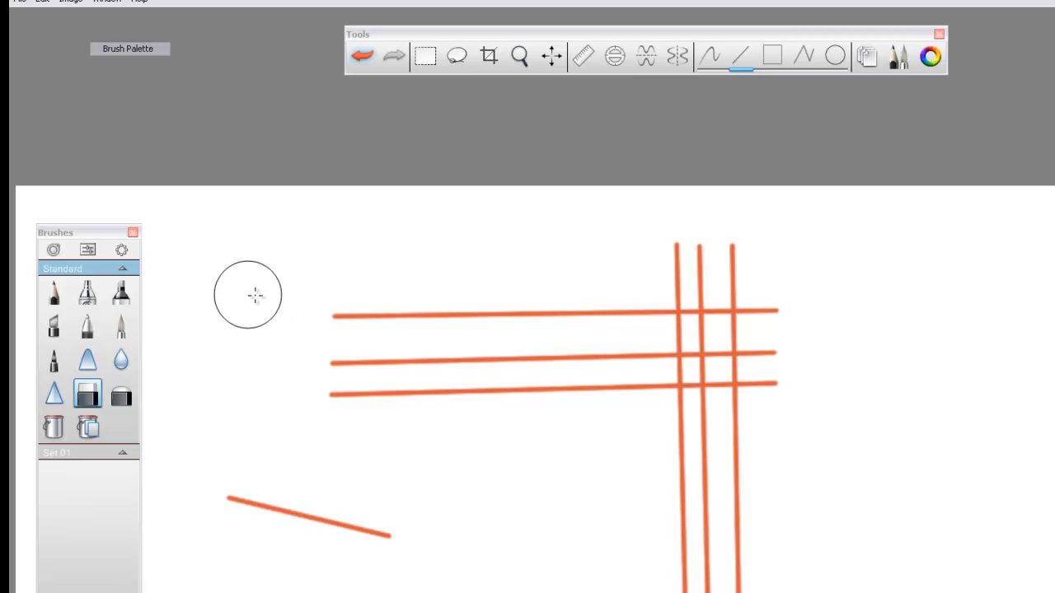
pyautogui.moveTo(248, 268)
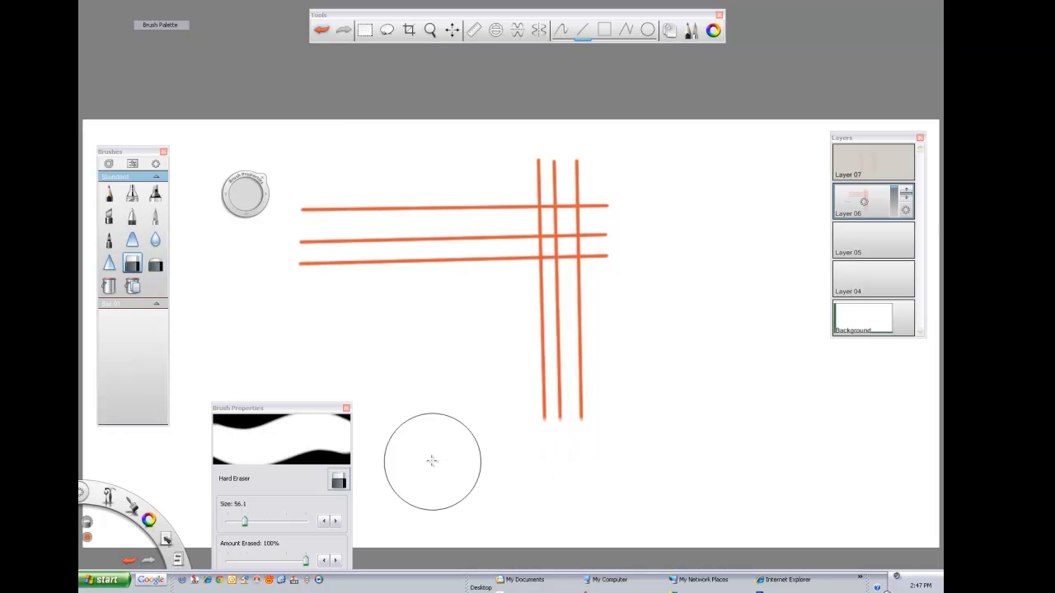
pyautogui.moveTo(432, 461); pyautogui.dragTo(362, 284)
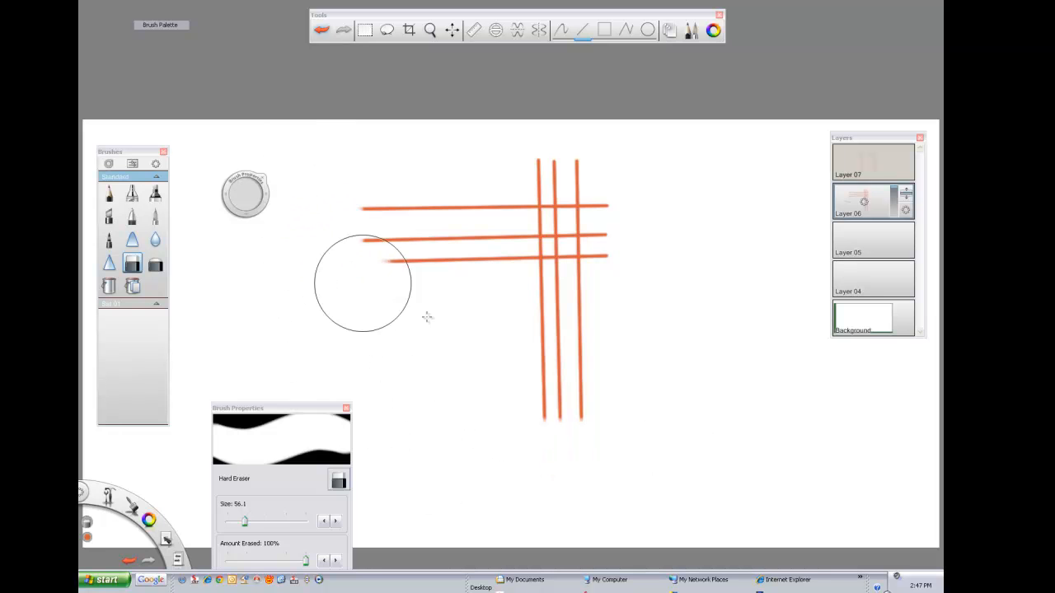
pyautogui.moveTo(363, 284); pyautogui.dragTo(611, 467)
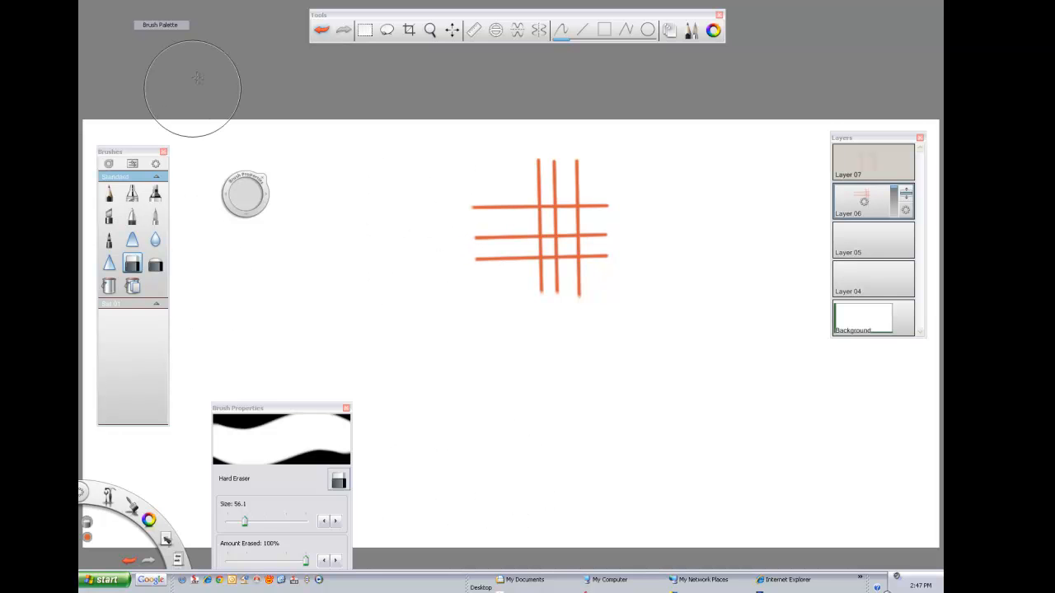
# Pick a muted greyish blue (R79 G92 B158) as paint colour and choose the marker brush
pyautogui.click(373, 46)
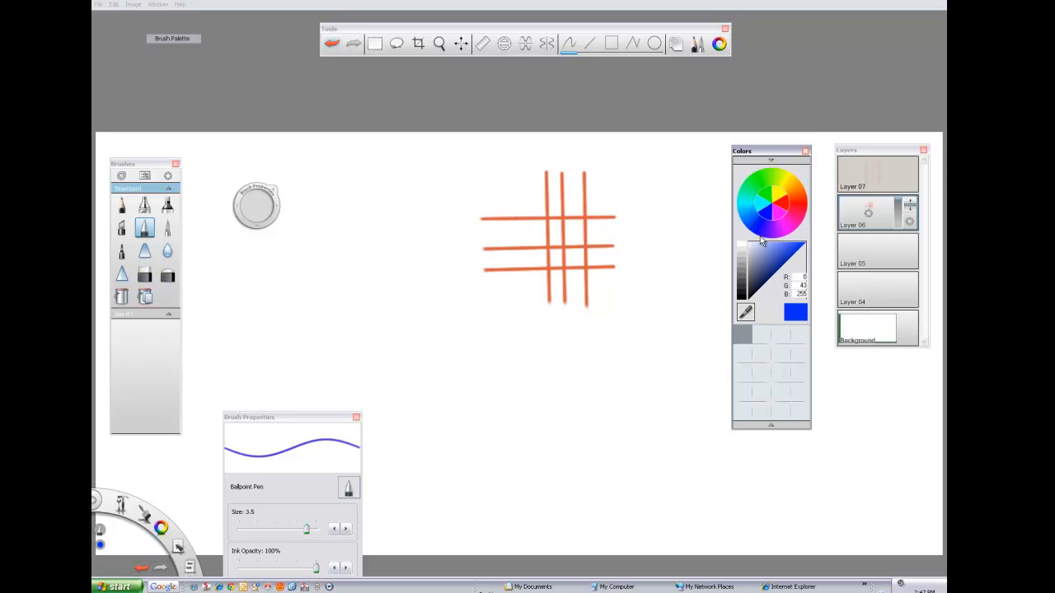
pyautogui.click(763, 276)
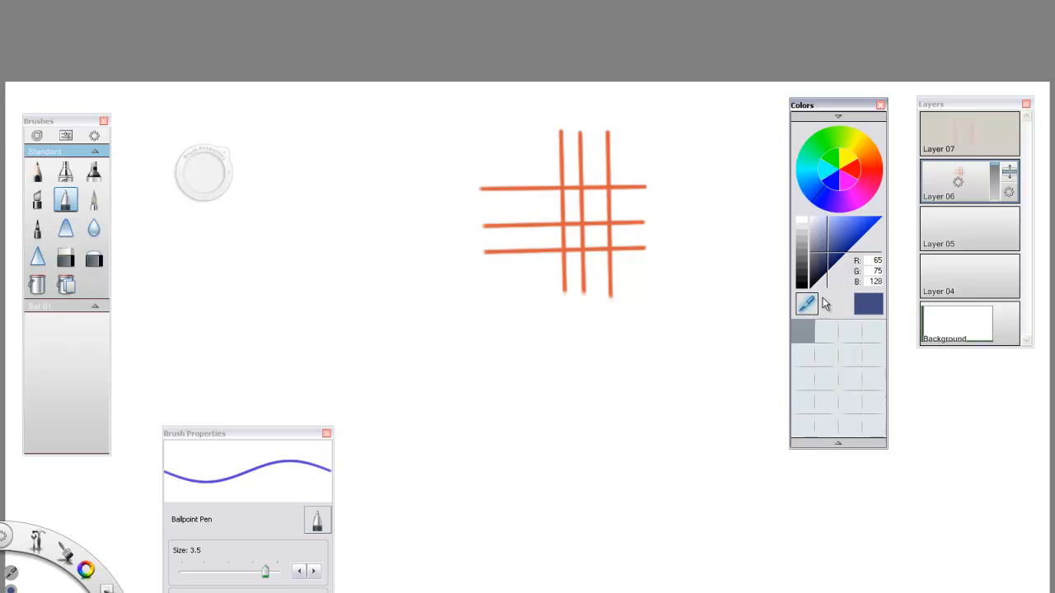
pyautogui.click(832, 247)
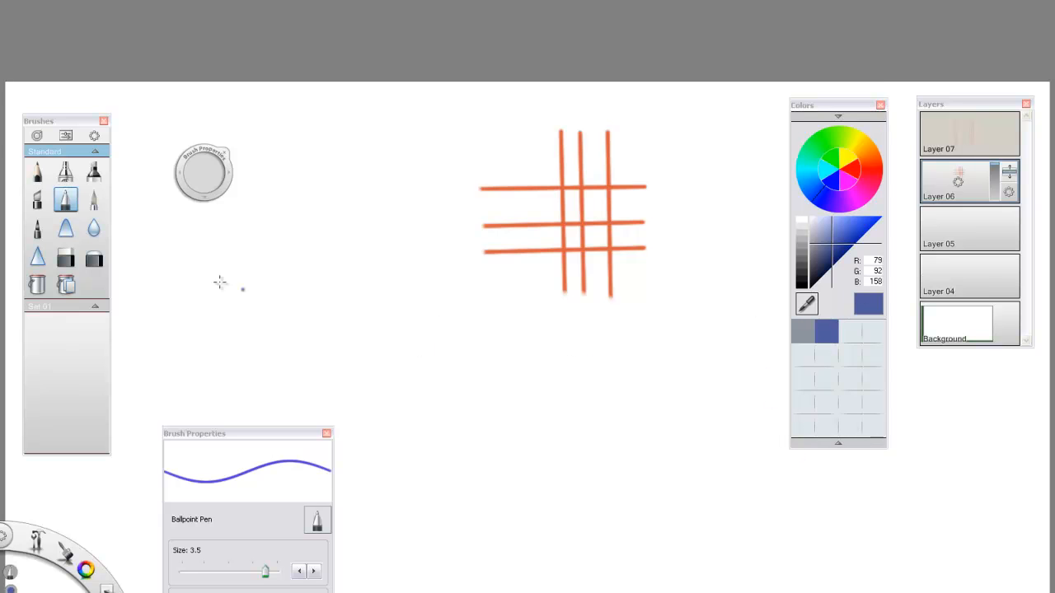
pyautogui.click(93, 171)
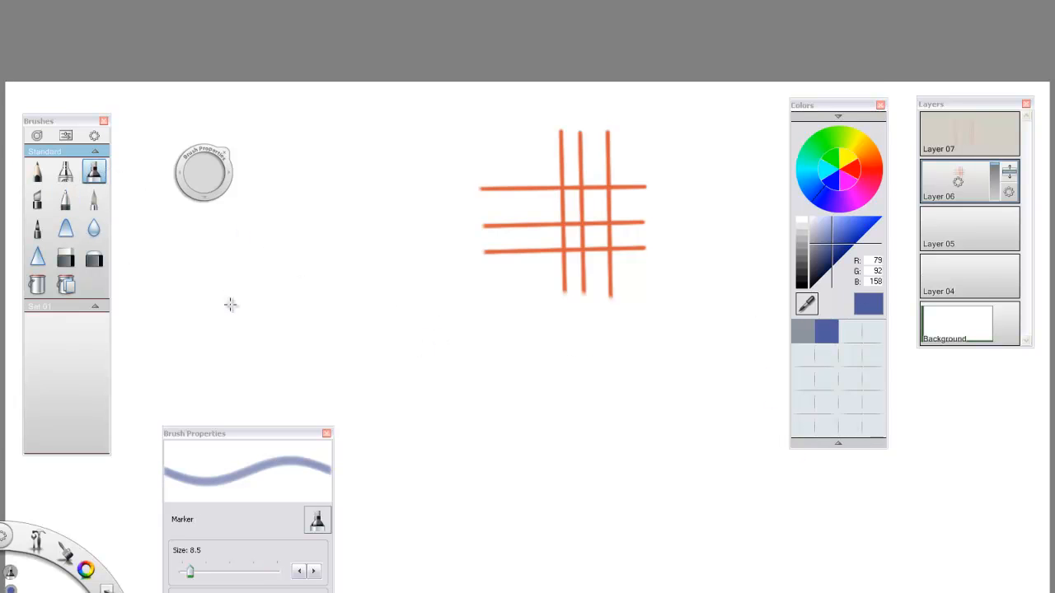
pyautogui.moveTo(337, 200)
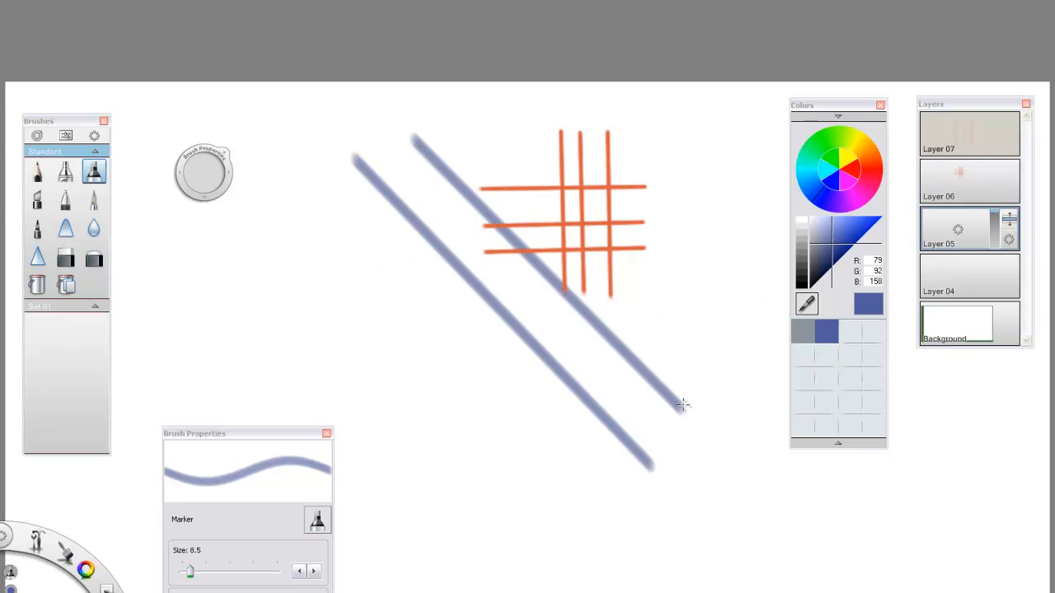
# Paint broad blue marker strokes under the grid and tilt the marker slant to about 171°, then back
pyautogui.moveTo(189, 570); pyautogui.dragTo(235, 571)
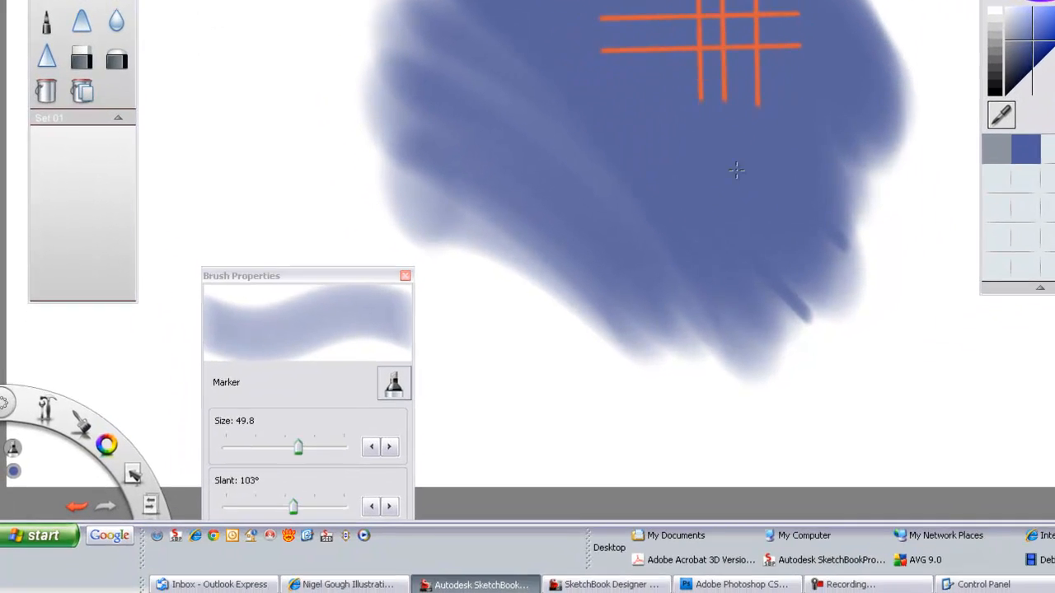
pyautogui.moveTo(294, 506); pyautogui.dragTo(340, 502)
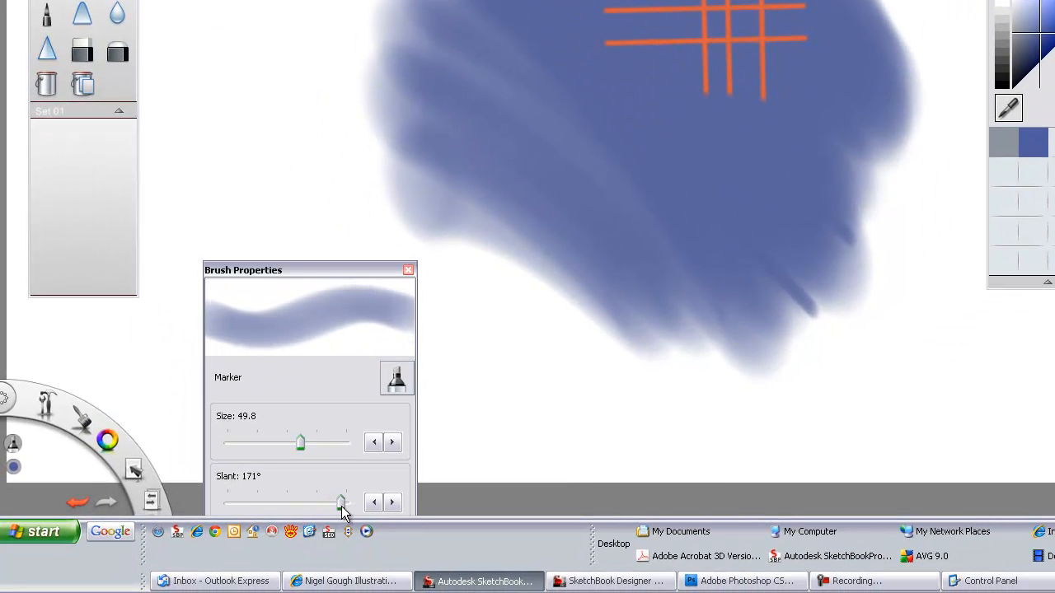
pyautogui.moveTo(341, 503); pyautogui.dragTo(229, 503)
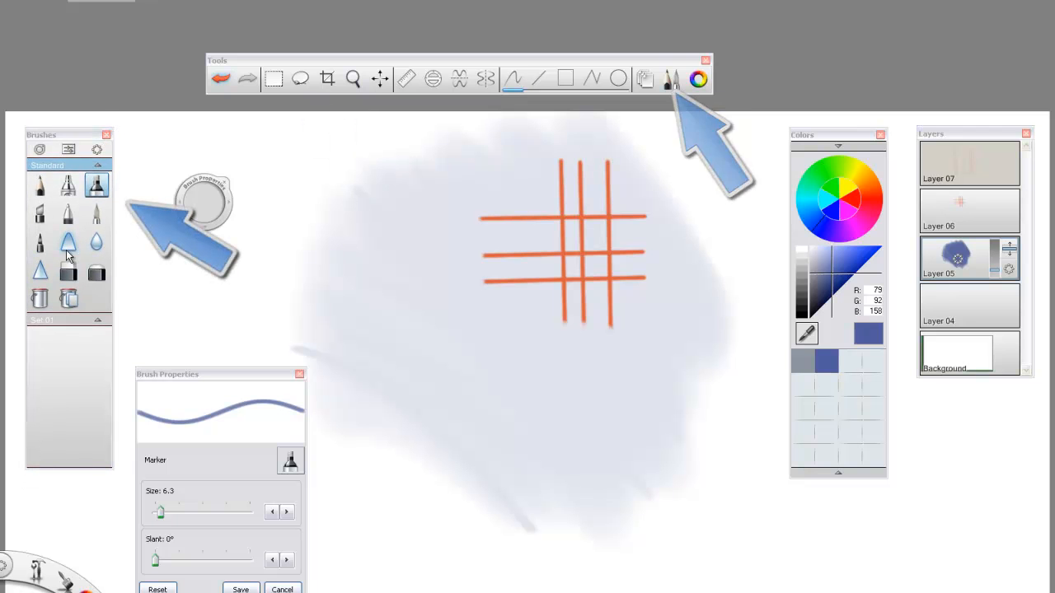
# Reselect the marker brush after the pencil and show its Brush Properties
pyautogui.click(40, 185)
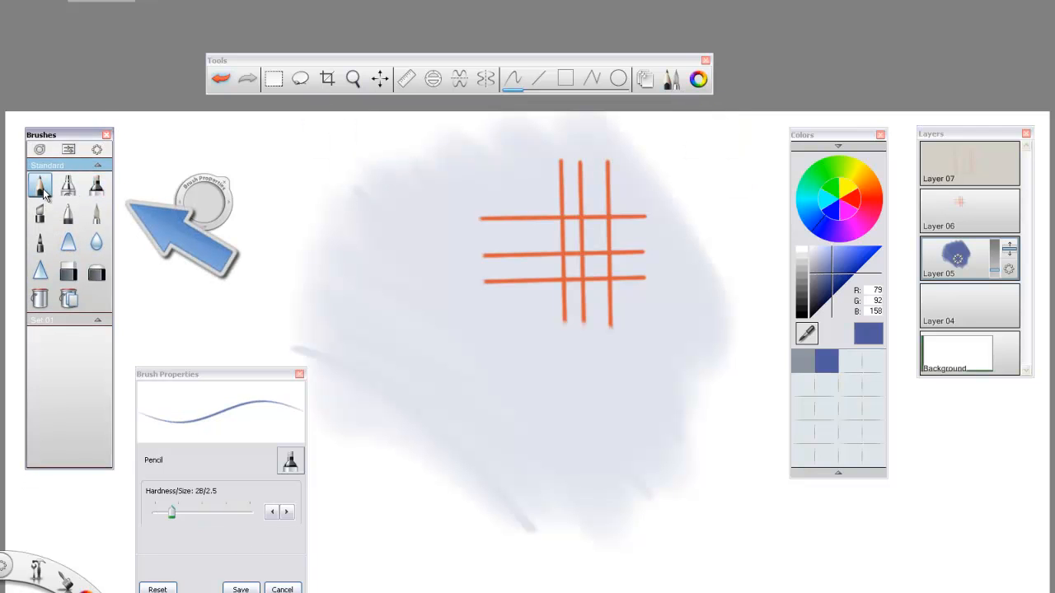
pyautogui.click(96, 185)
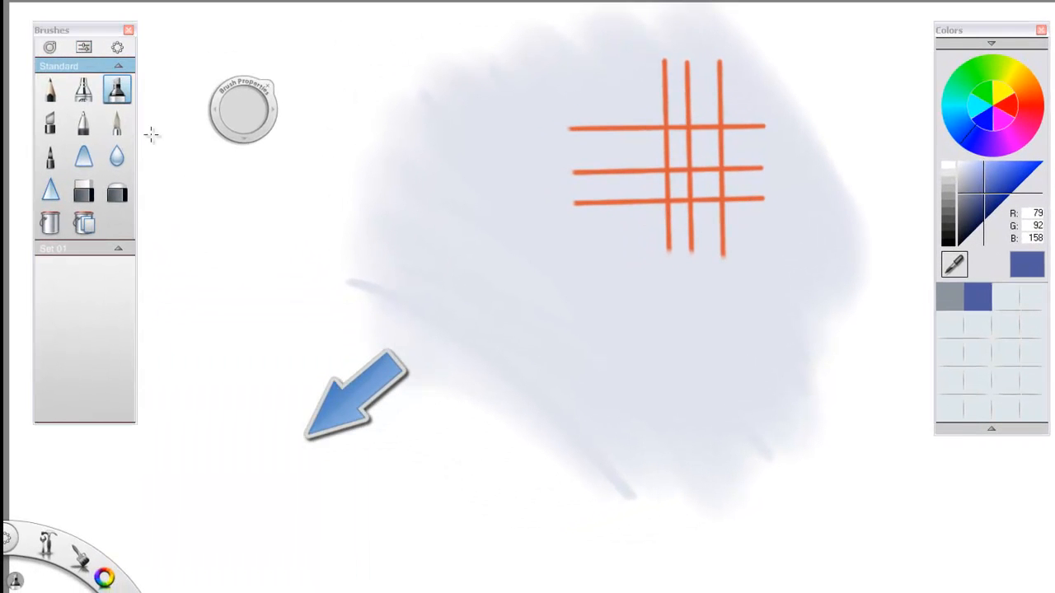
pyautogui.click(48, 47)
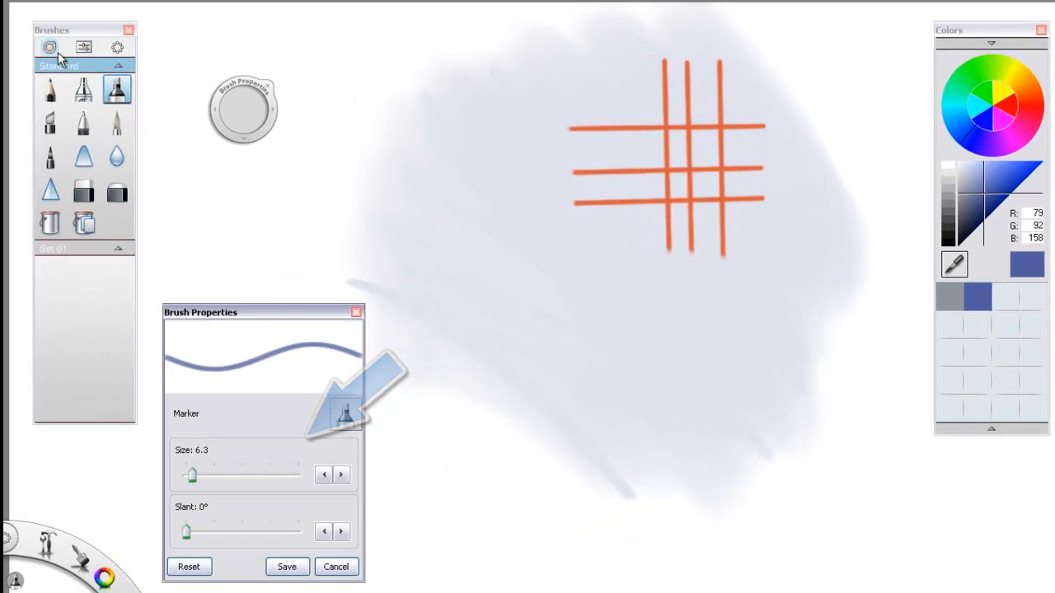